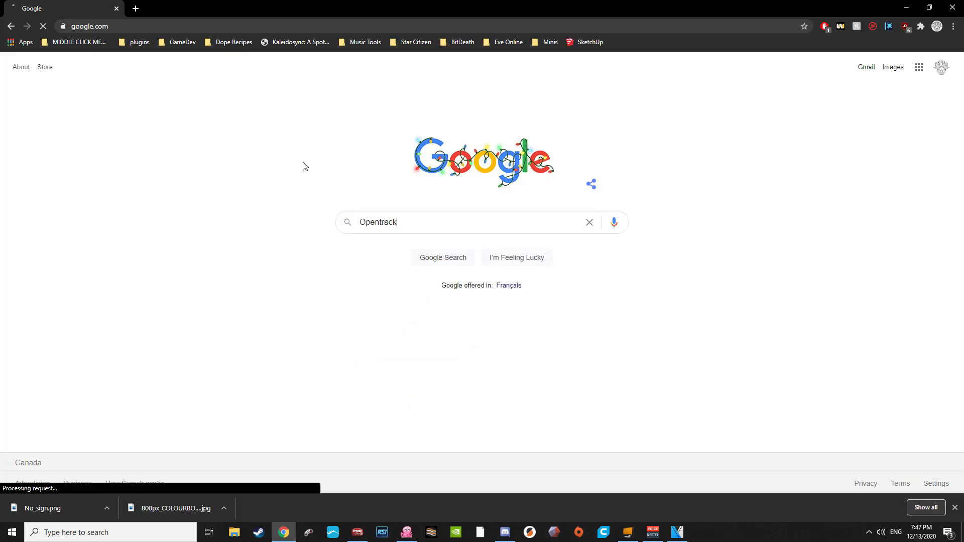
Run the Google web search for 'Opentrack'
key(Return)
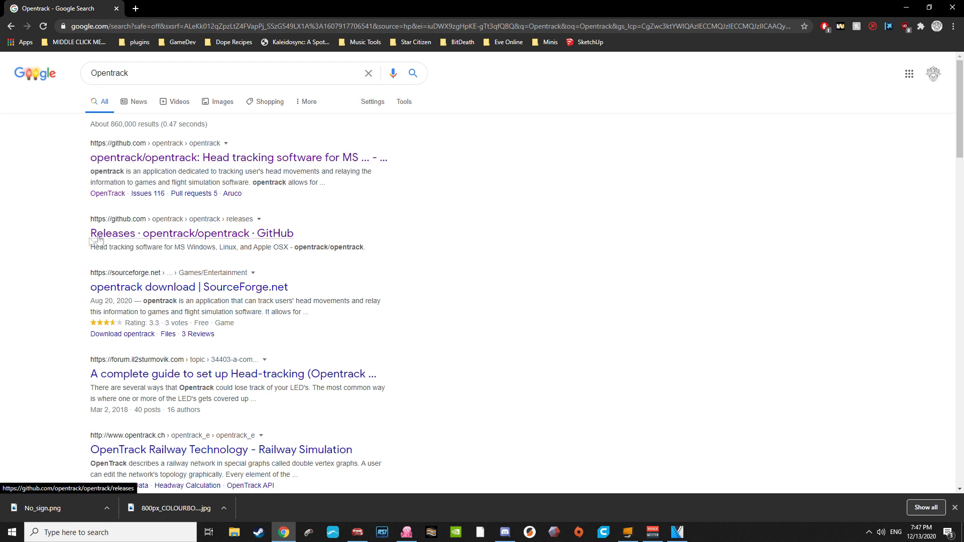
mouse_move(483, 237)
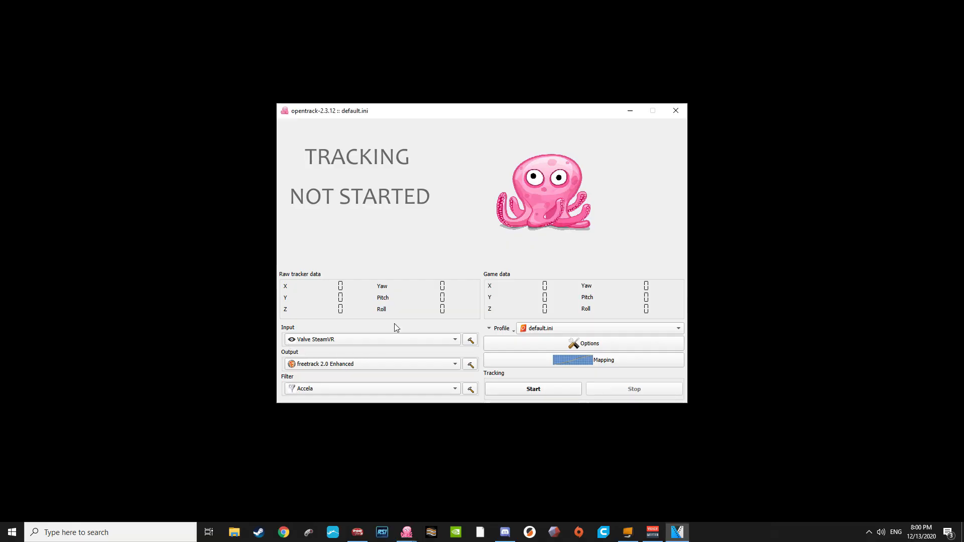
Set OpenTrack's input tracker to Oculus Rift runtime 1.4.0 -- HMD
click(453, 339)
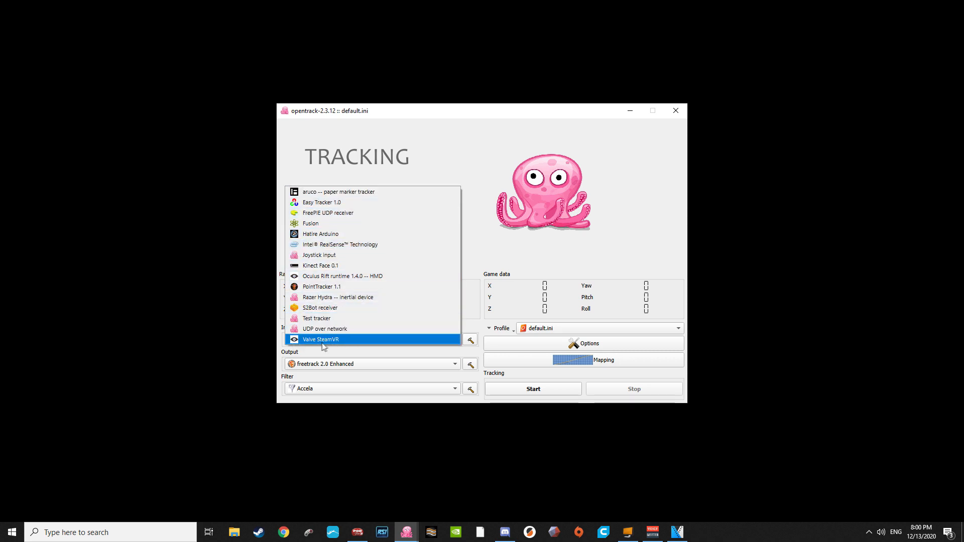
mouse_move(301, 344)
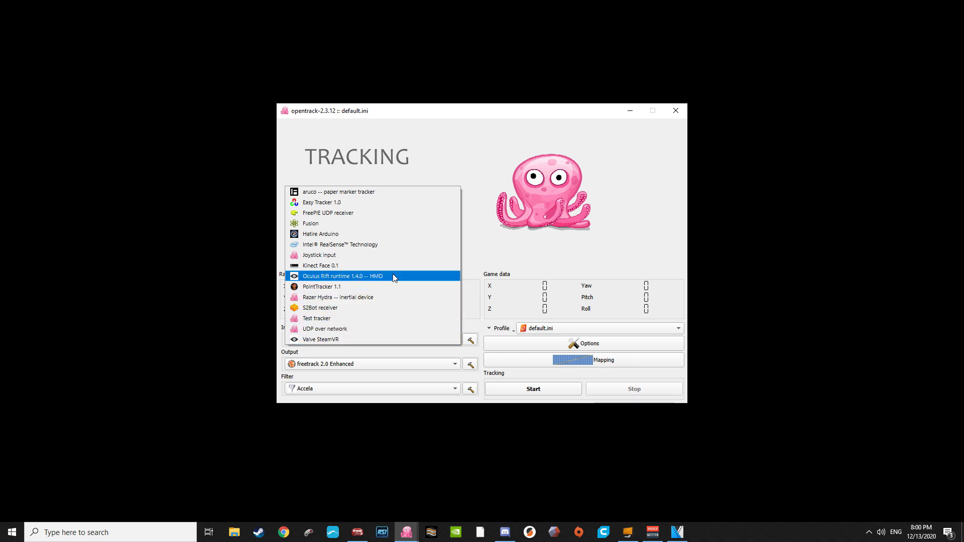
click(343, 275)
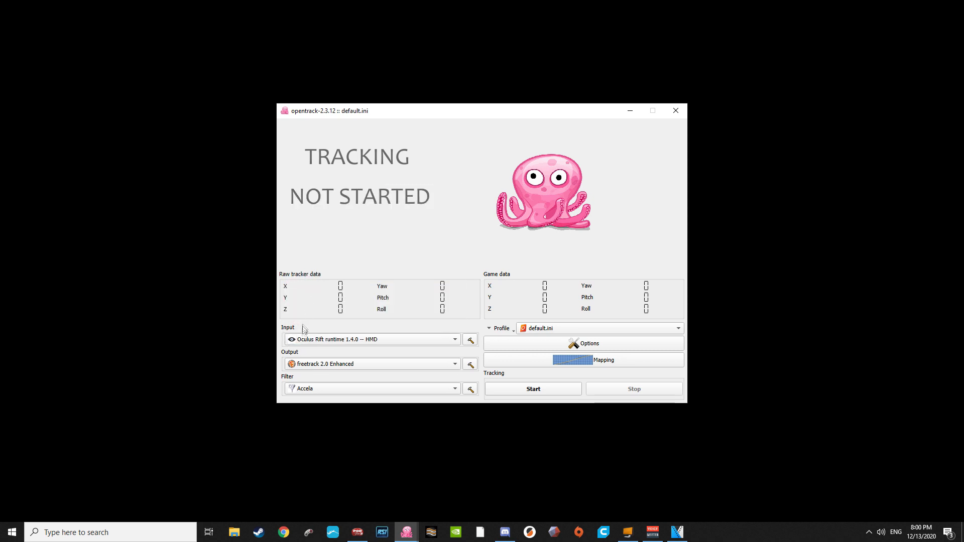
mouse_move(284, 372)
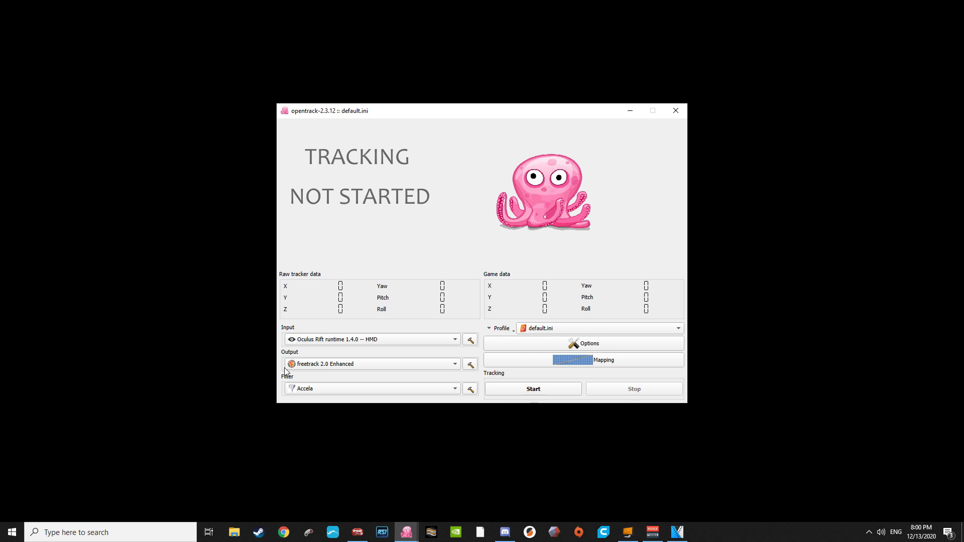
mouse_move(364, 374)
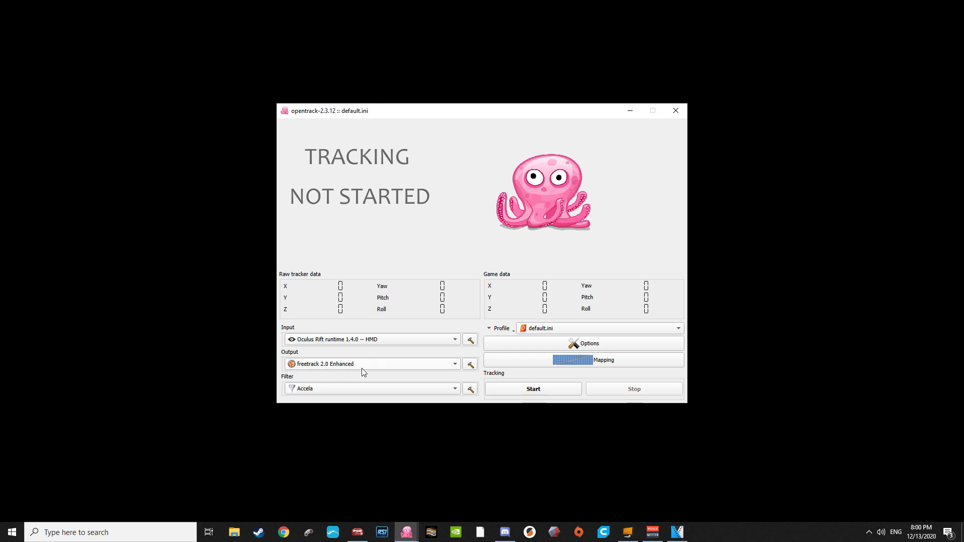
mouse_move(353, 394)
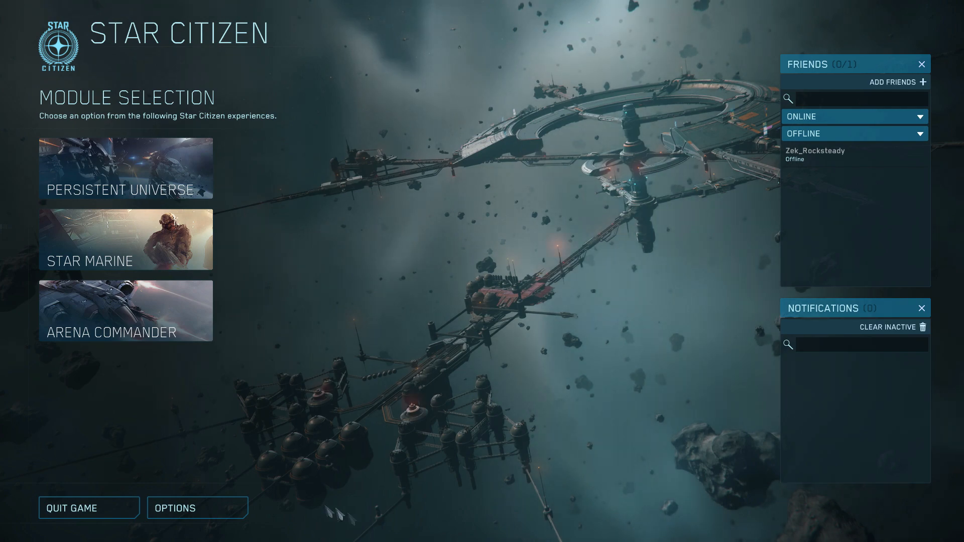
In Star Citizen's Options, set Show Hints to No
click(197, 508)
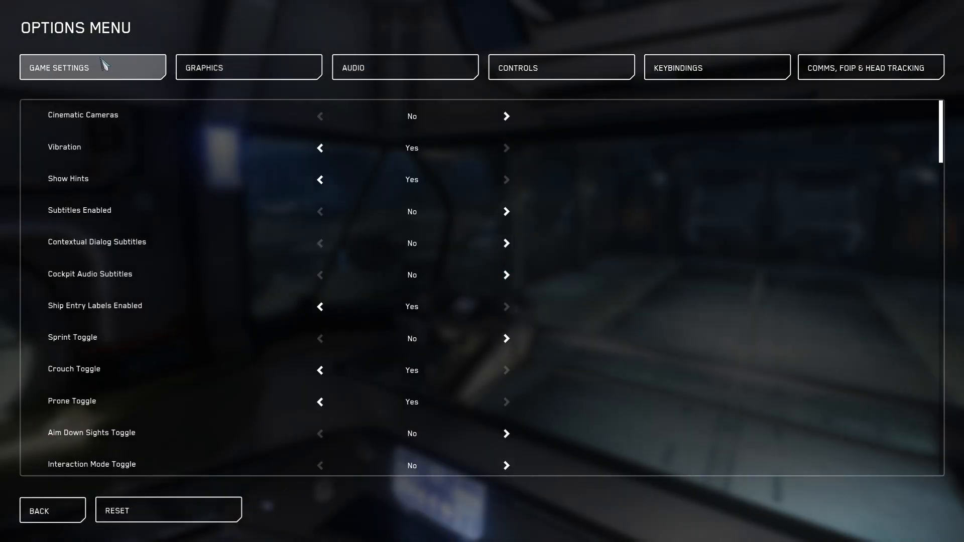
scroll(down, 3)
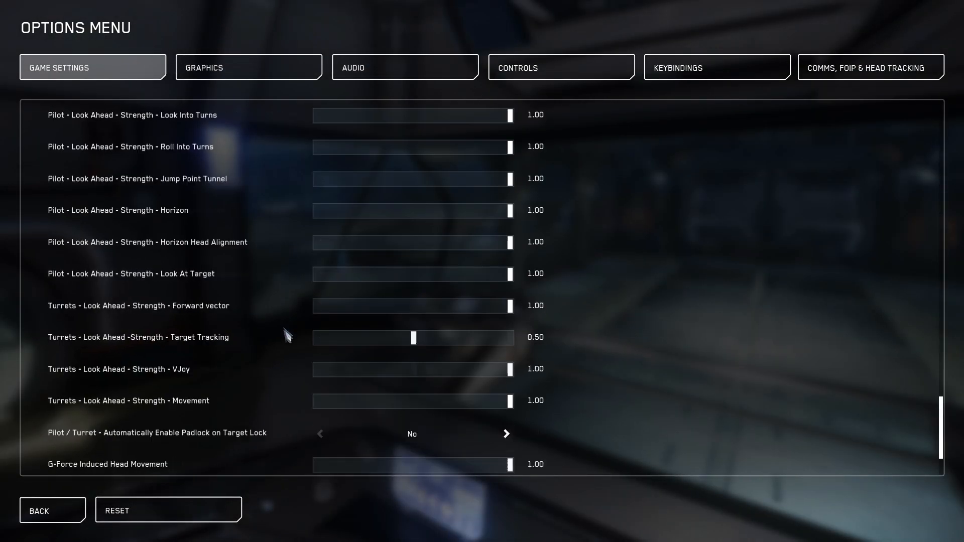
scroll(down, 3)
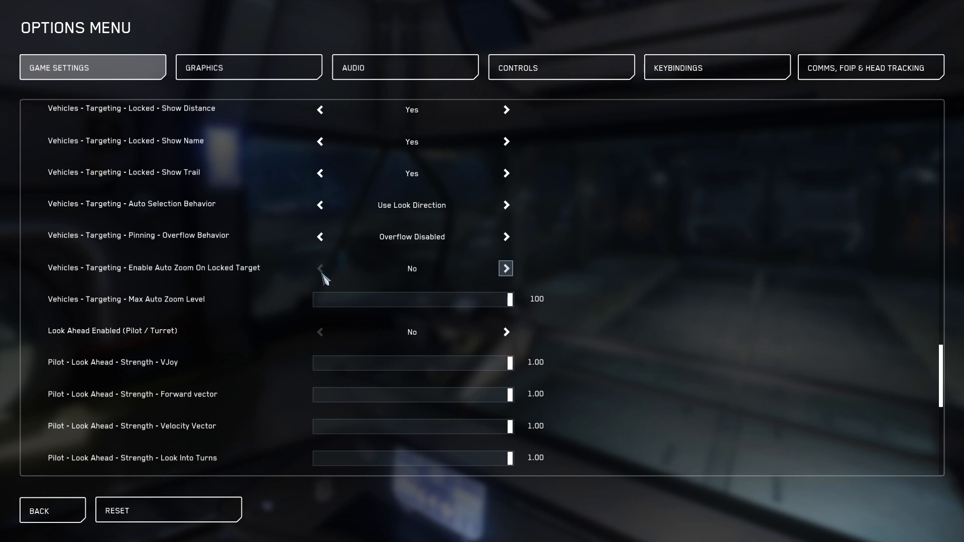
mouse_move(333, 315)
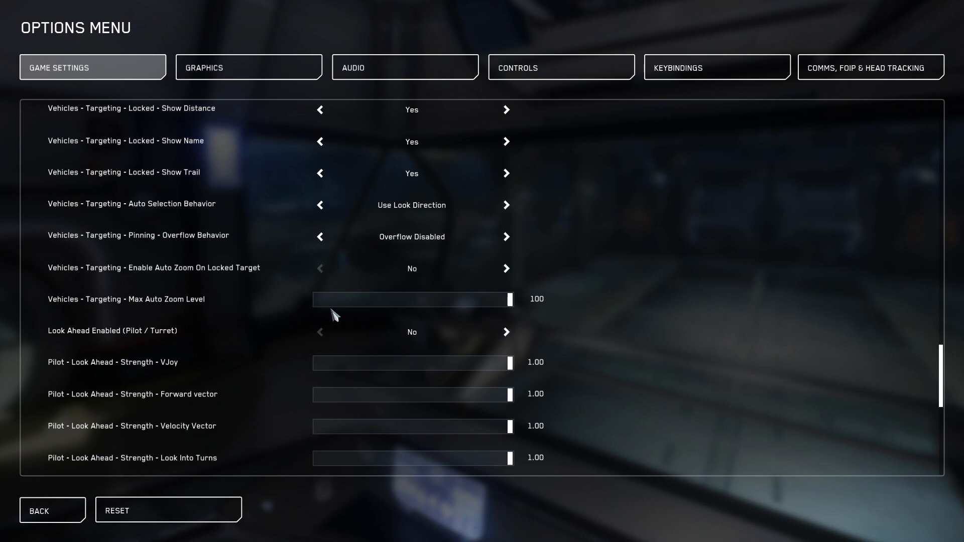
scroll(down, 3)
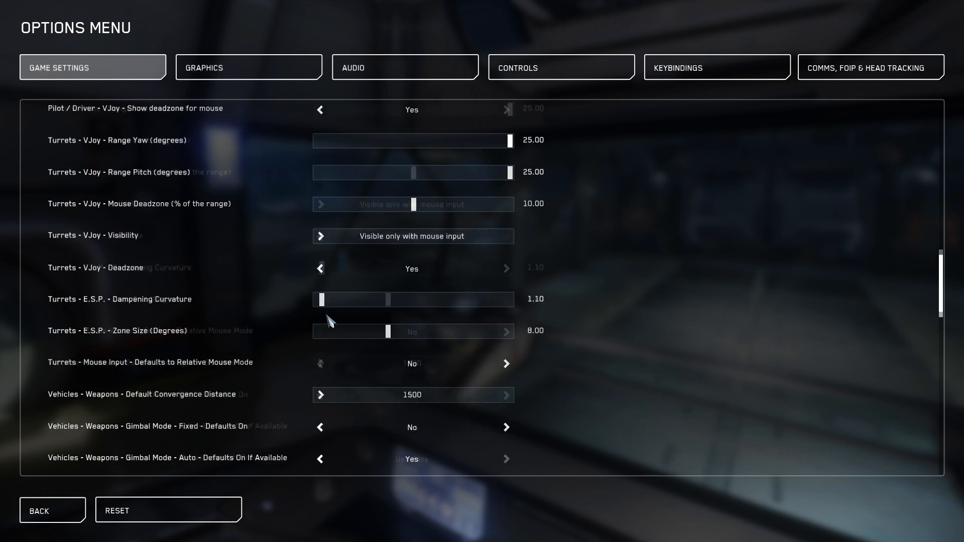
scroll(up, 3)
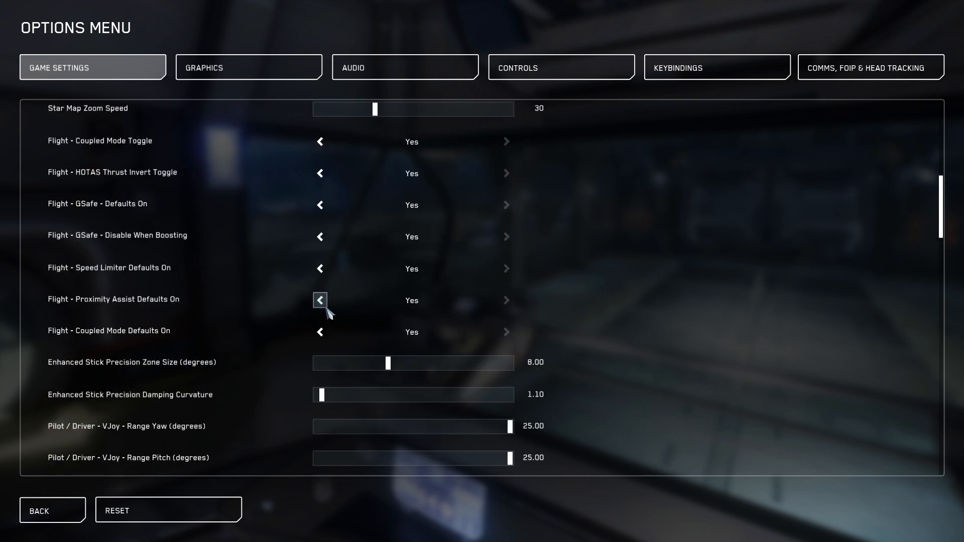
scroll(up, 3)
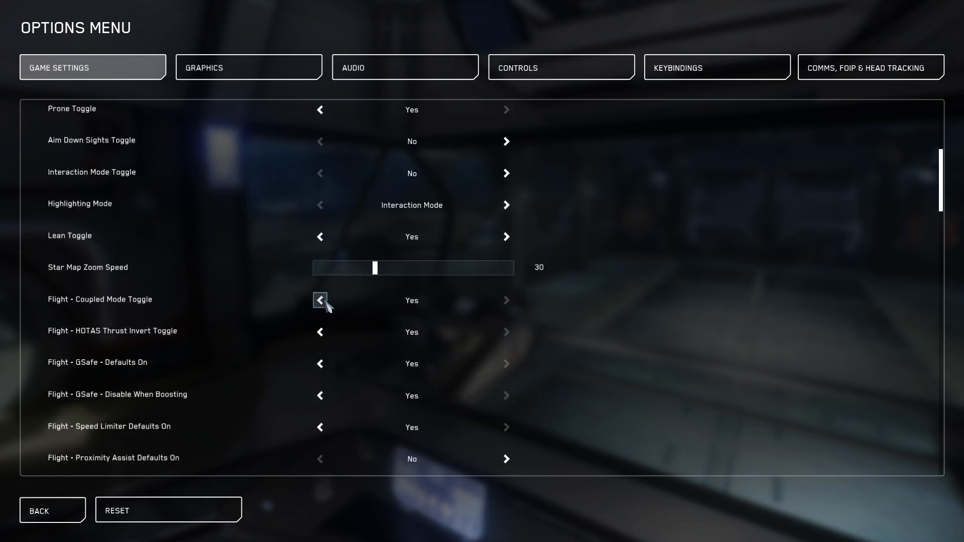
scroll(up, 3)
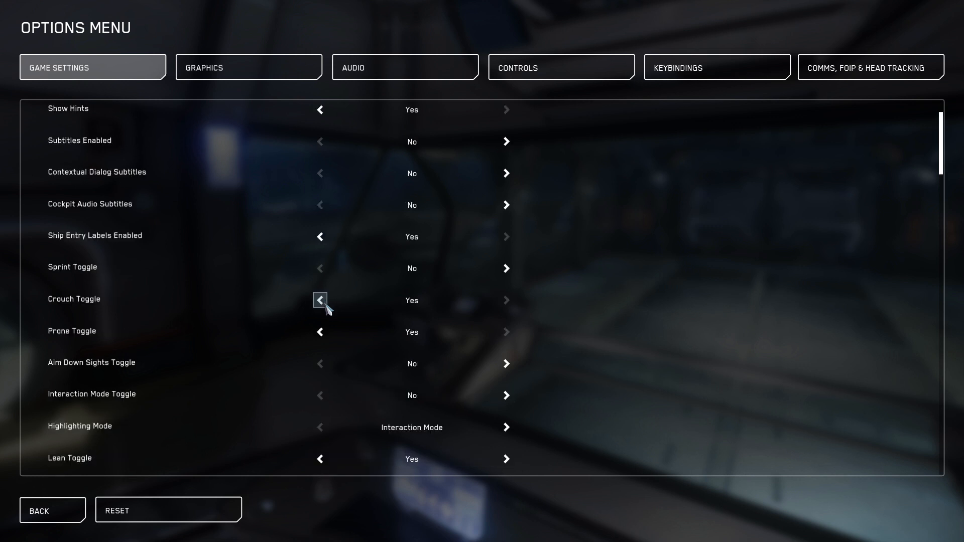
scroll(up, 3)
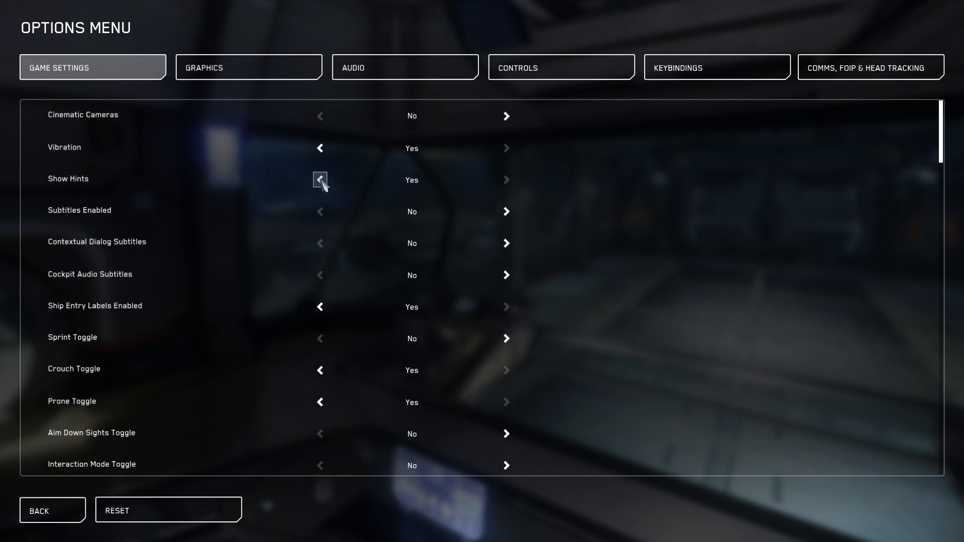
click(319, 180)
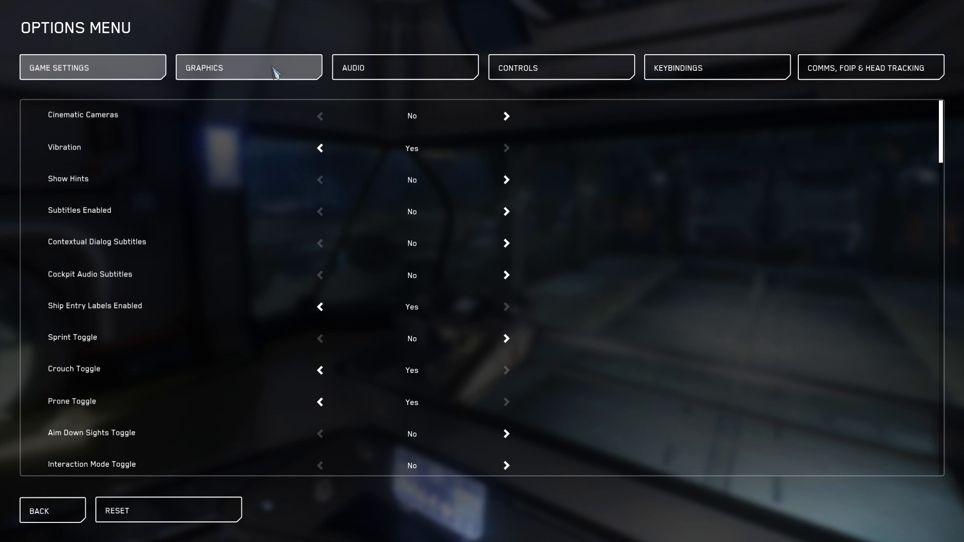
On the Graphics settings, turn Motion Blur off and keep the applied value
click(248, 67)
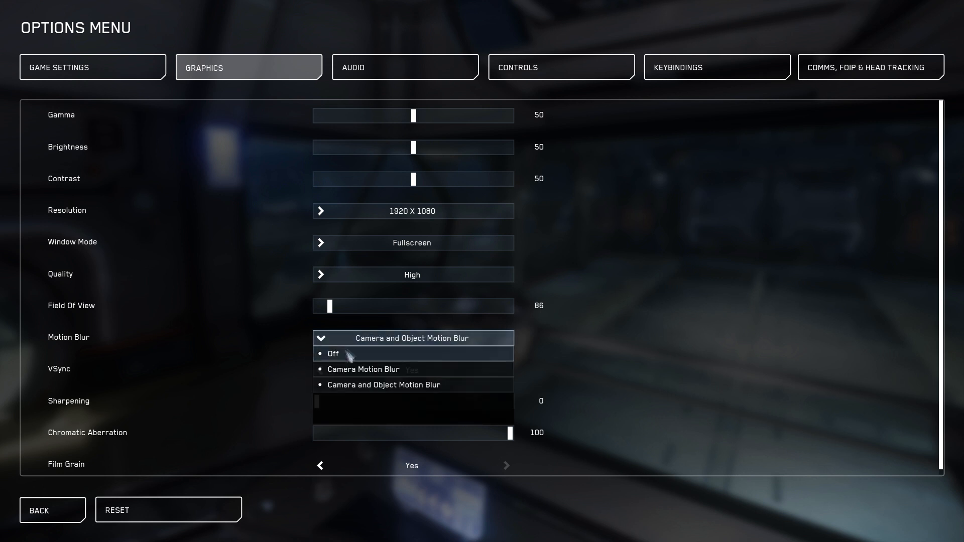
click(333, 352)
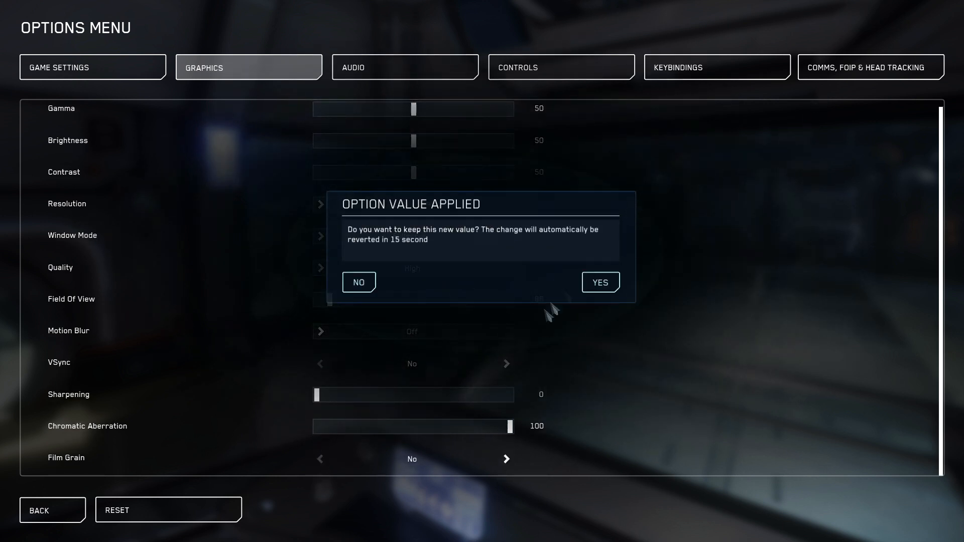
click(869, 66)
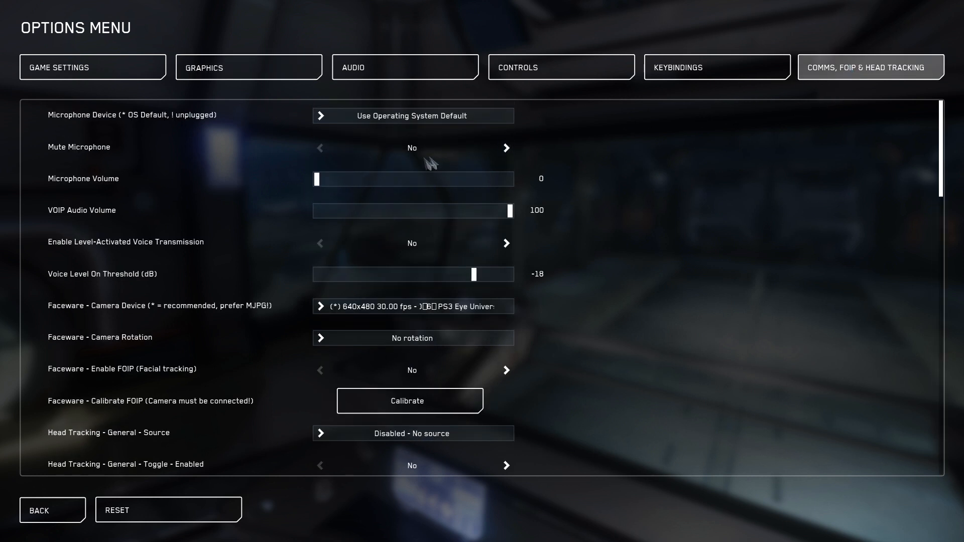
Set the head tracking source to TrackIR and keep it active during FPS and ADS
scroll(down, 3)
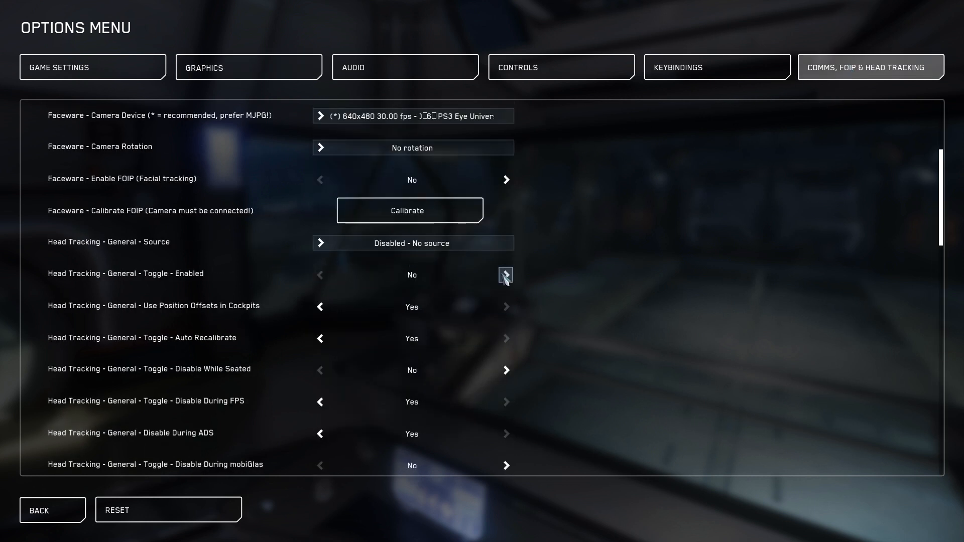
click(412, 242)
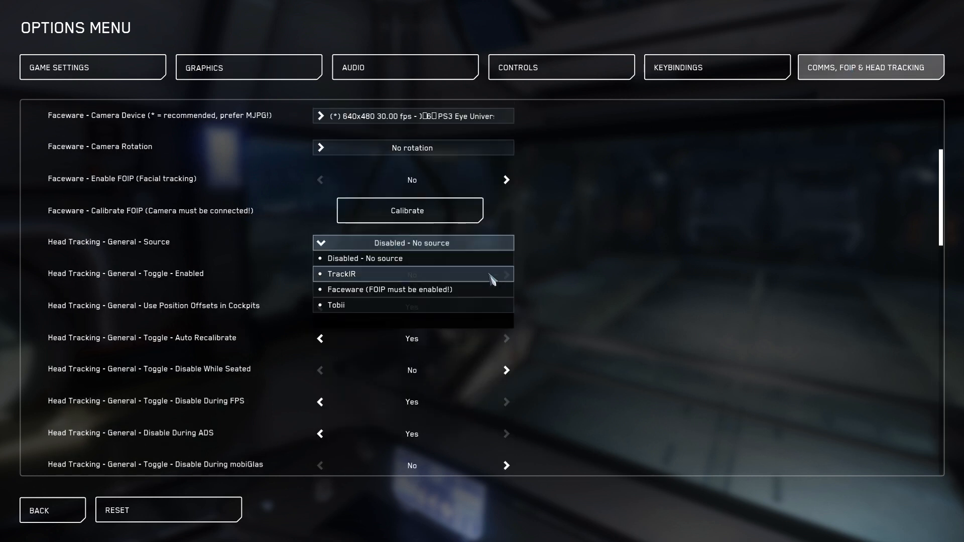
click(341, 273)
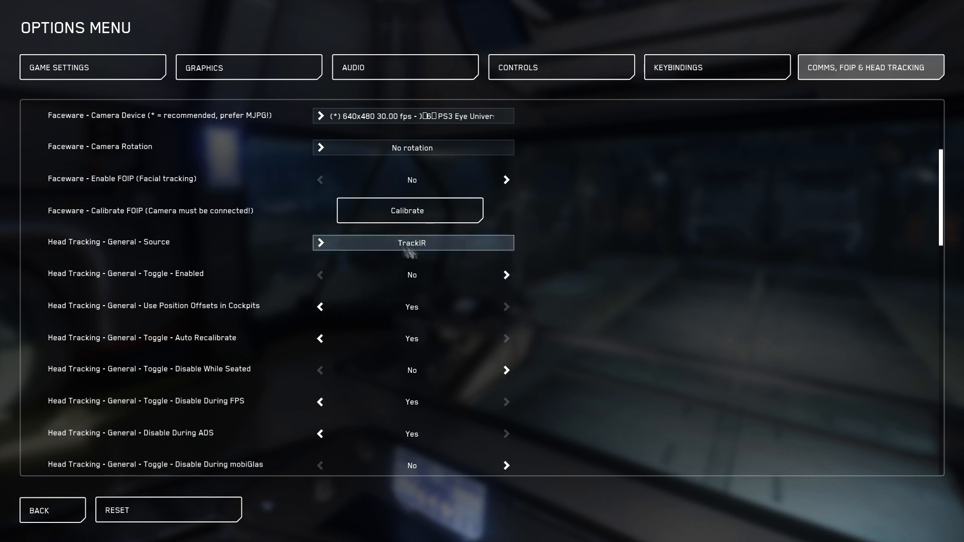
mouse_move(433, 254)
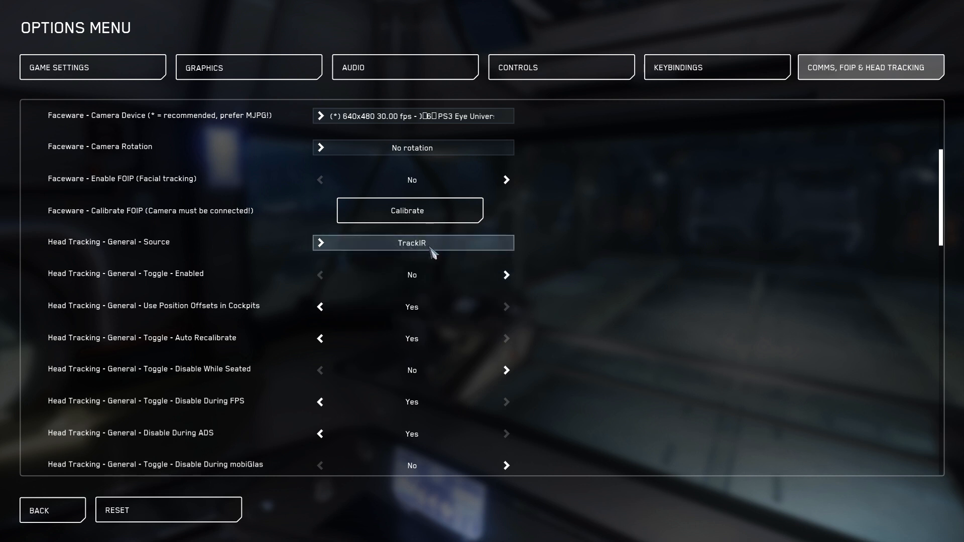
mouse_move(500, 263)
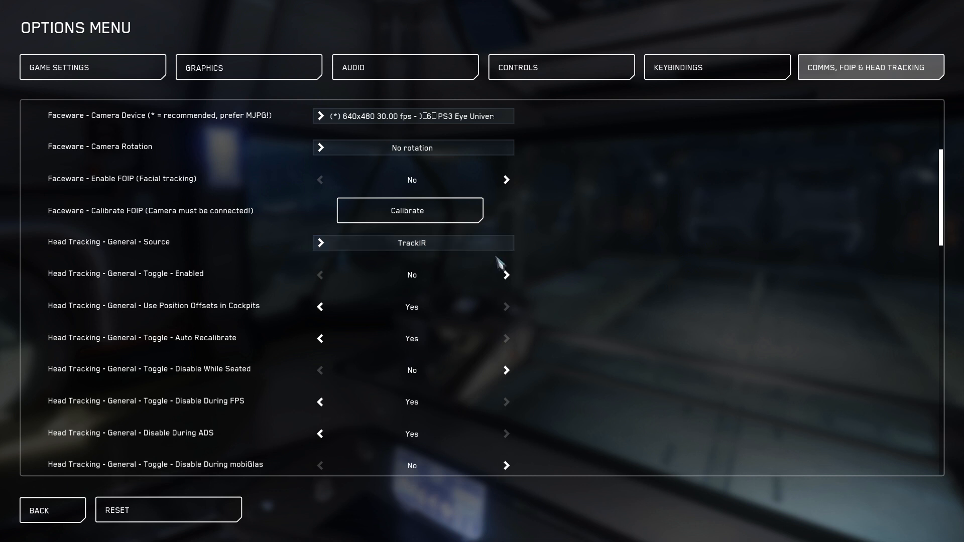
click(506, 274)
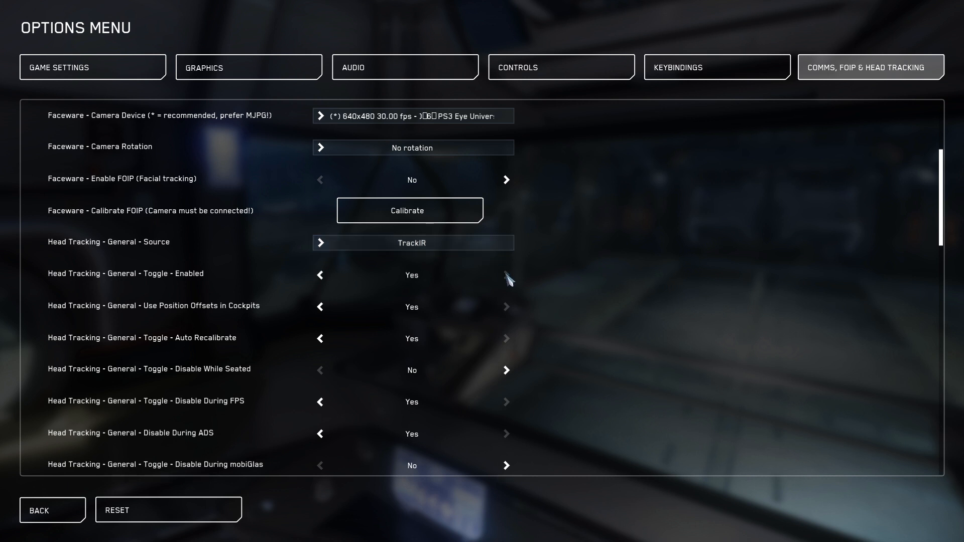
Leave the options and return to the module selection screen
scroll(down, 3)
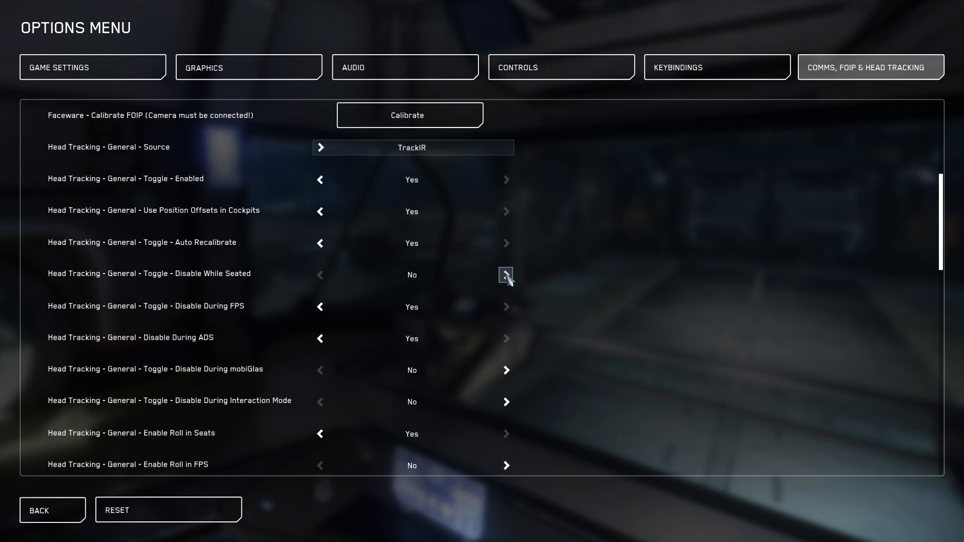
mouse_move(320, 338)
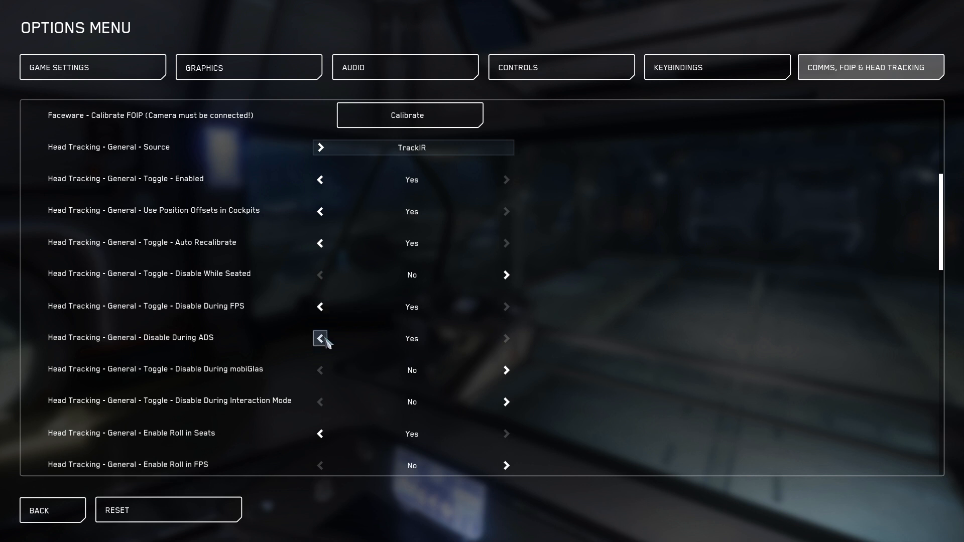
scroll(down, 3)
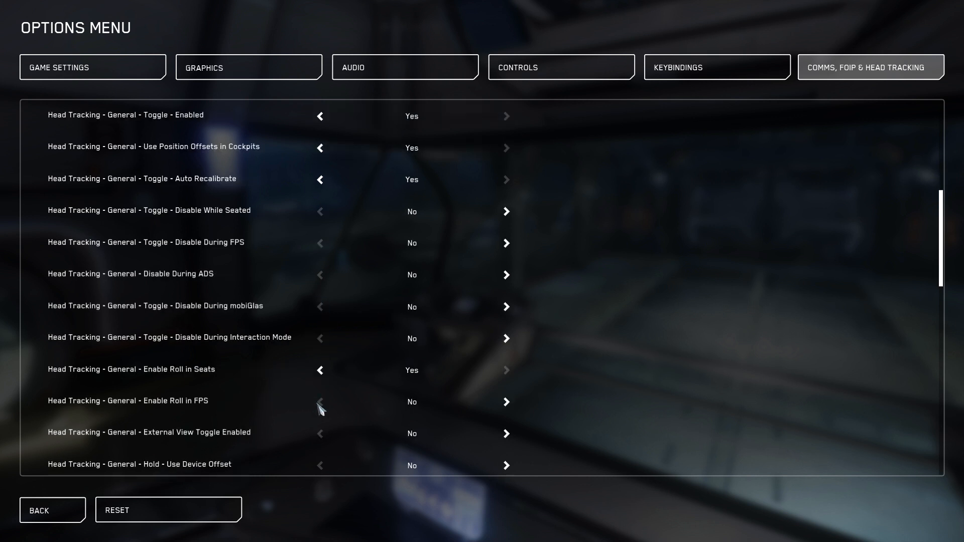
click(38, 510)
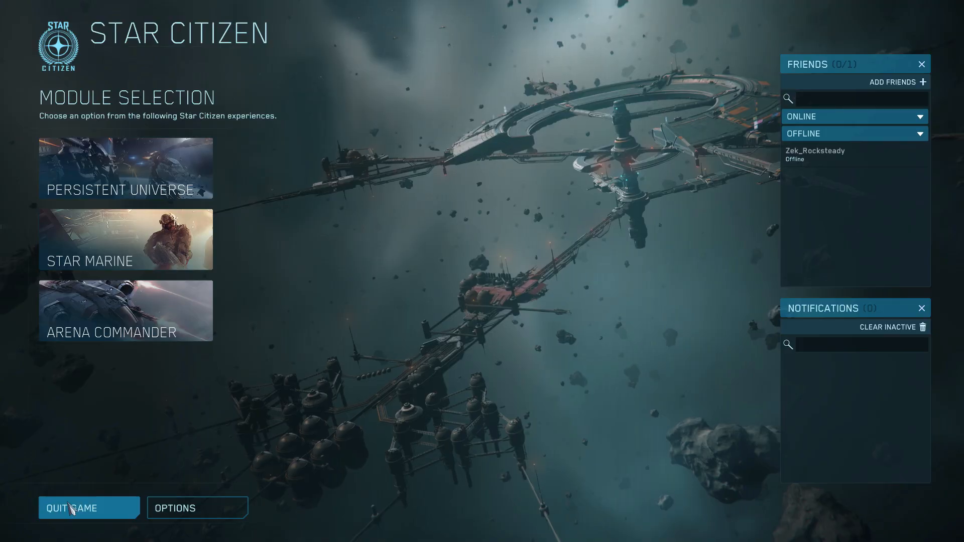
Quit Star Citizen to the Windows desktop
click(71, 508)
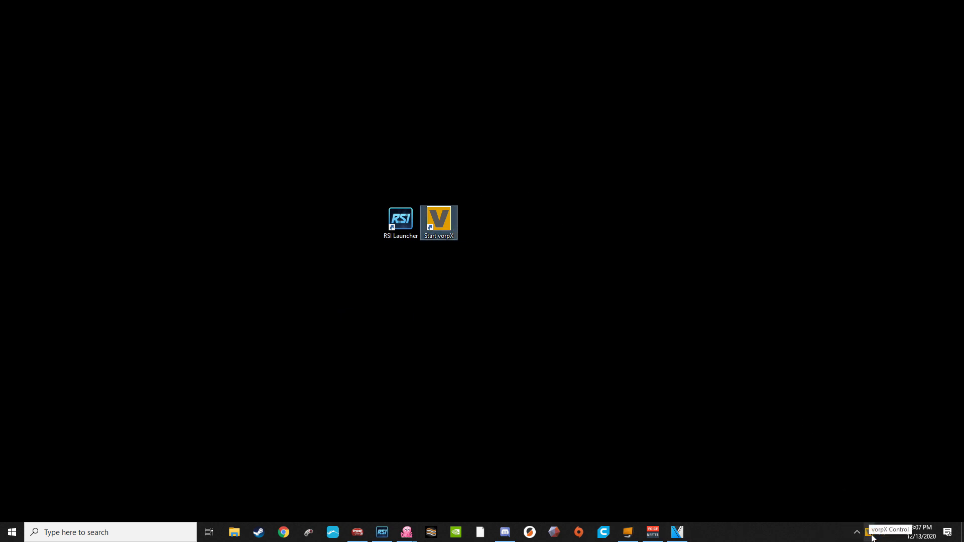
mouse_move(571, 407)
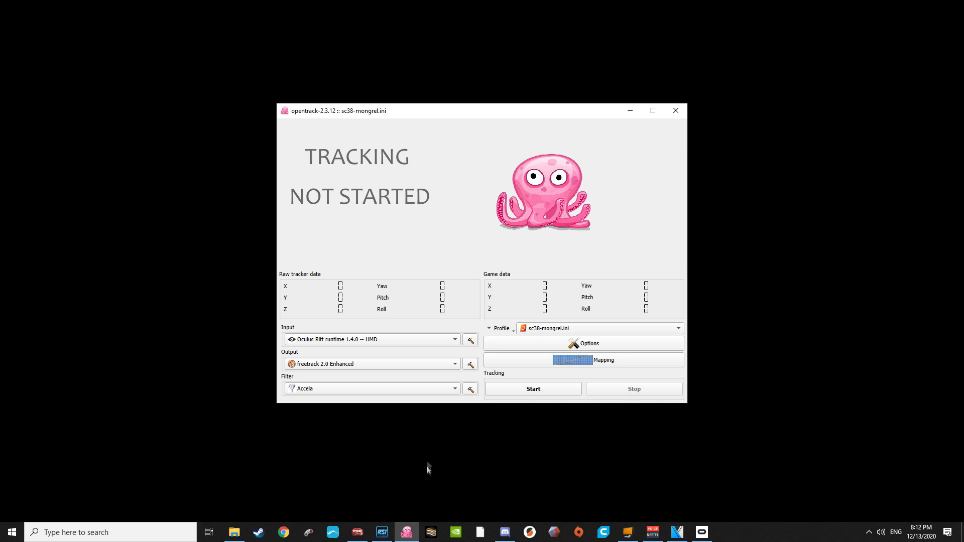
mouse_move(518, 393)
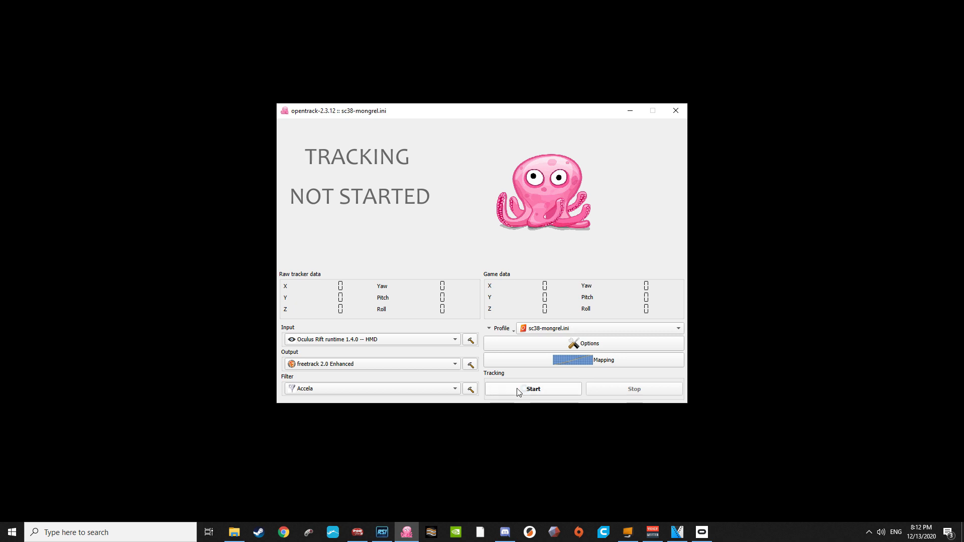
Start OpenTrack tracking with the Oculus input, then bring up the RSI Launcher
click(532, 388)
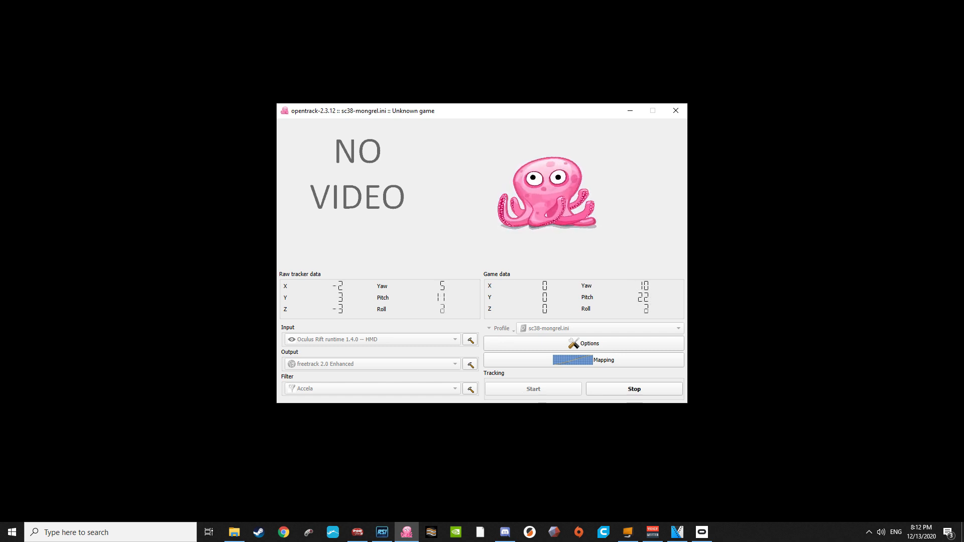
mouse_move(492, 522)
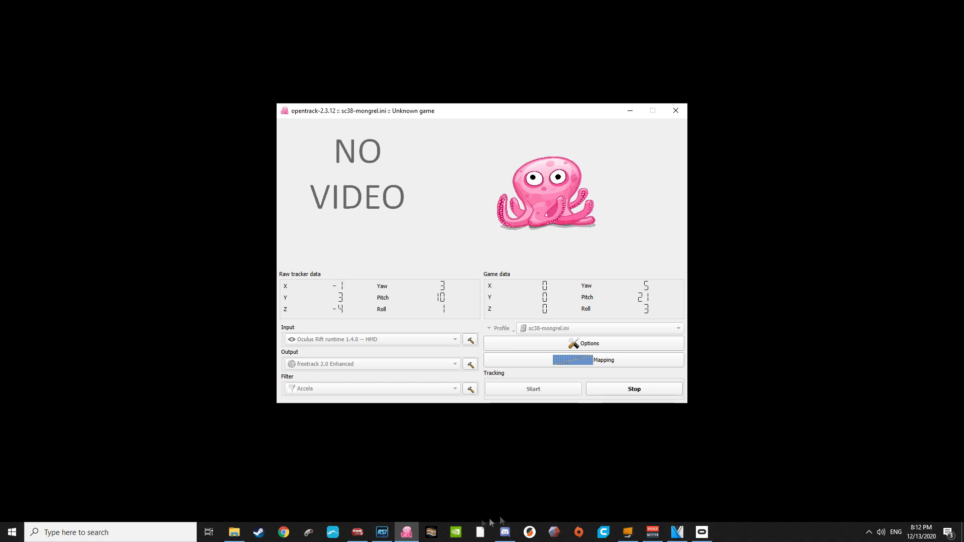
mouse_move(727, 486)
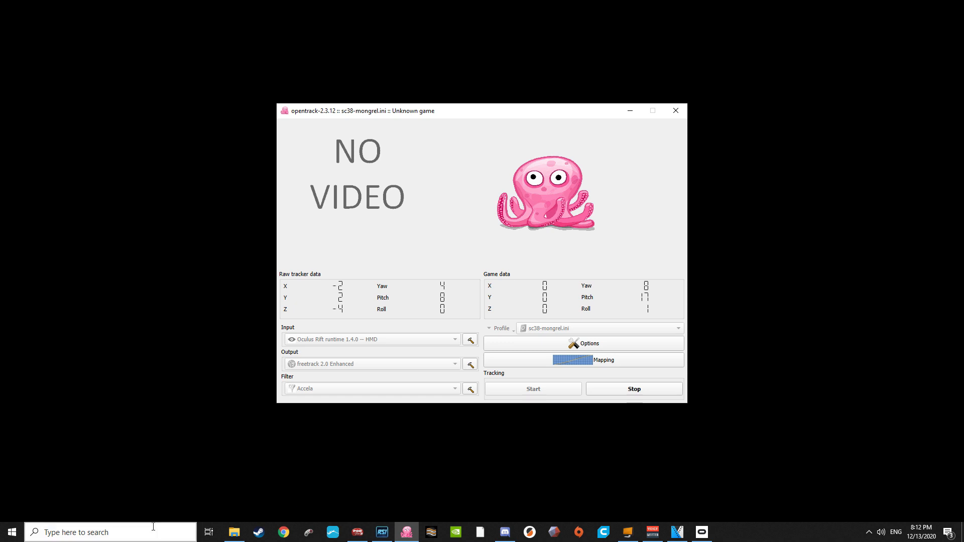
click(381, 532)
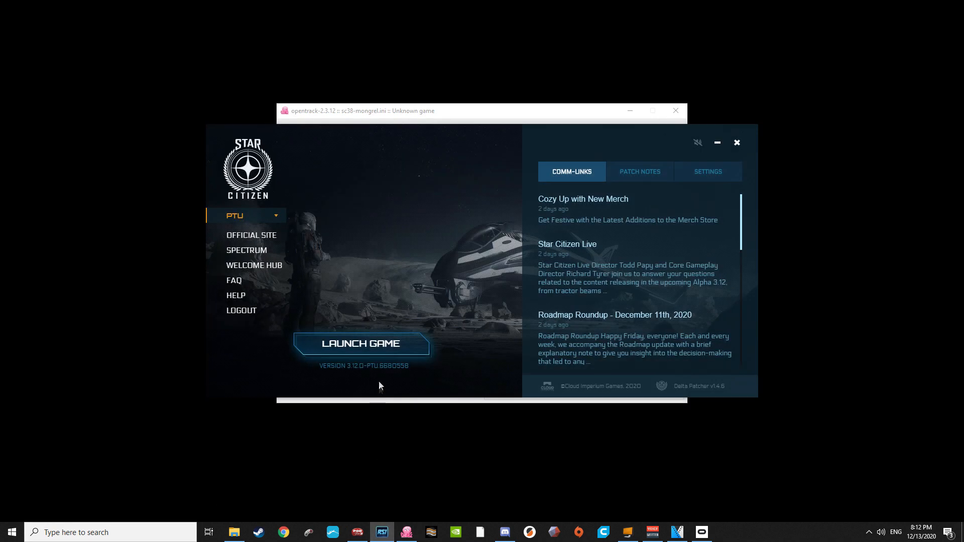
mouse_move(379, 355)
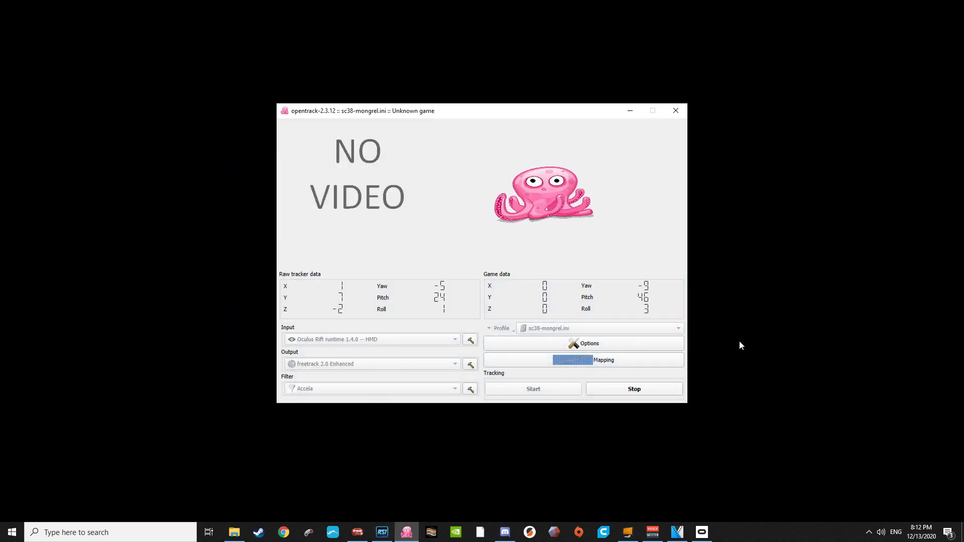
Launch the PTU version of Star Citizen from the RSI Launcher
click(634, 389)
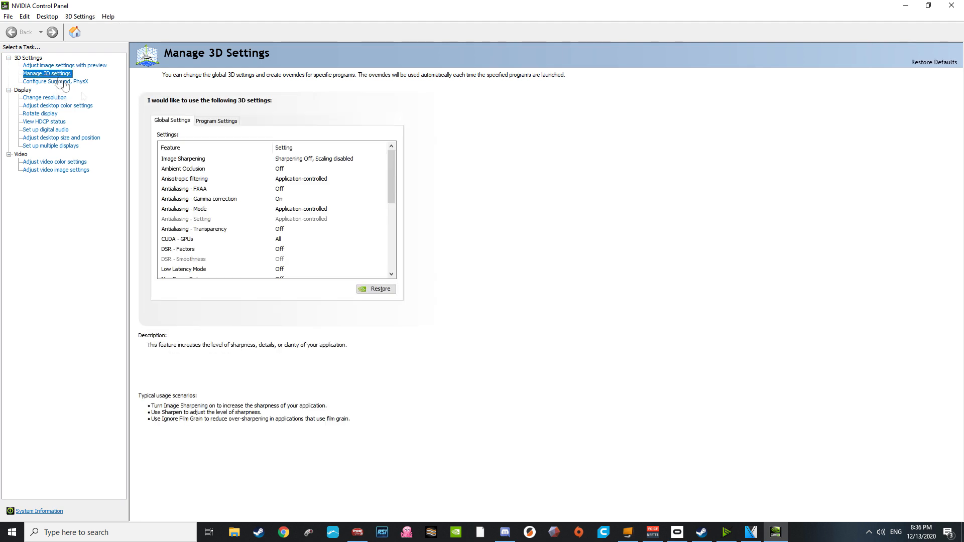
mouse_move(119, 88)
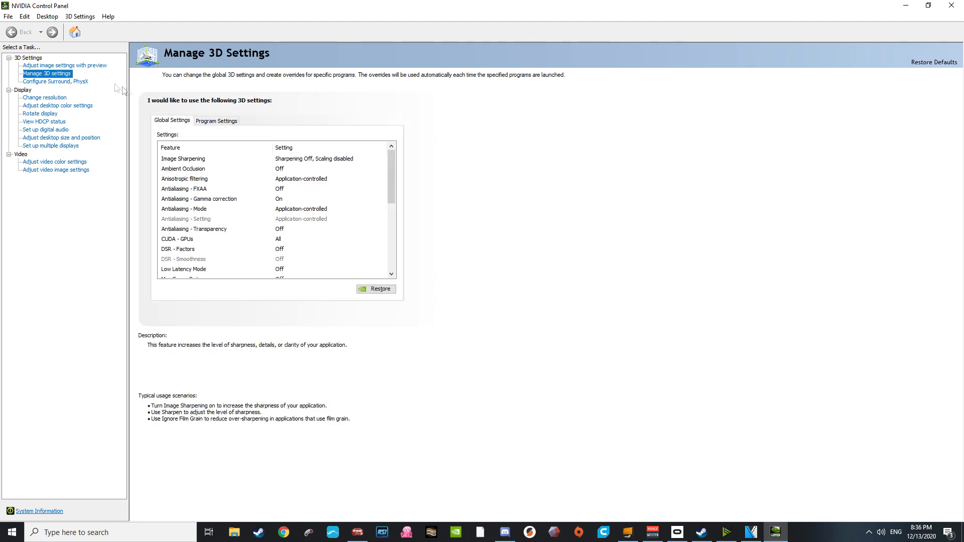
mouse_move(194, 131)
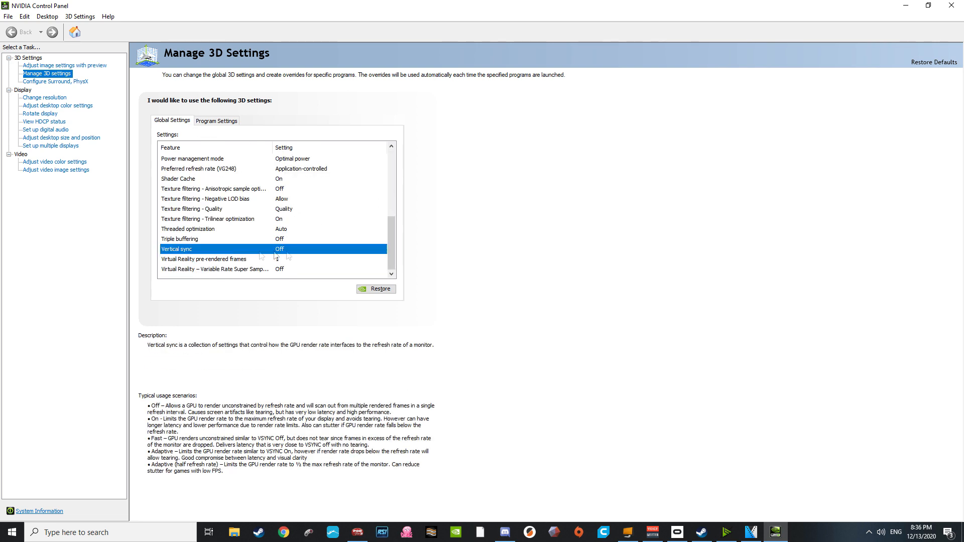
Set Vertical sync to Off in NVIDIA's global 3D settings
click(382, 249)
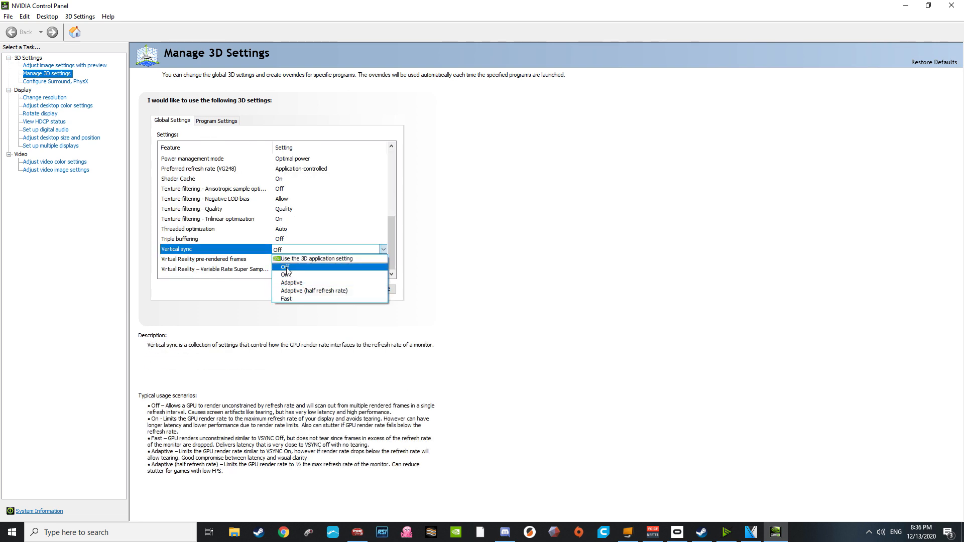
click(284, 268)
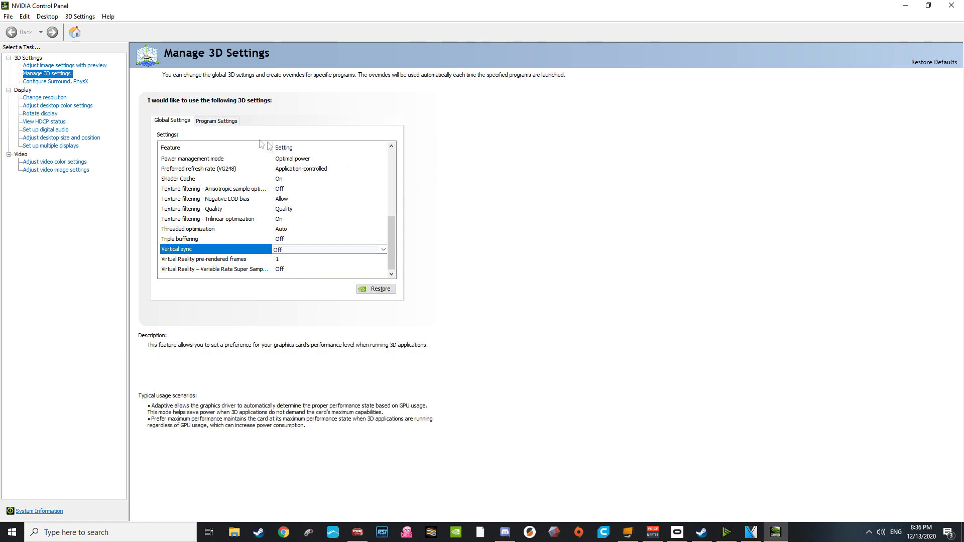
click(217, 121)
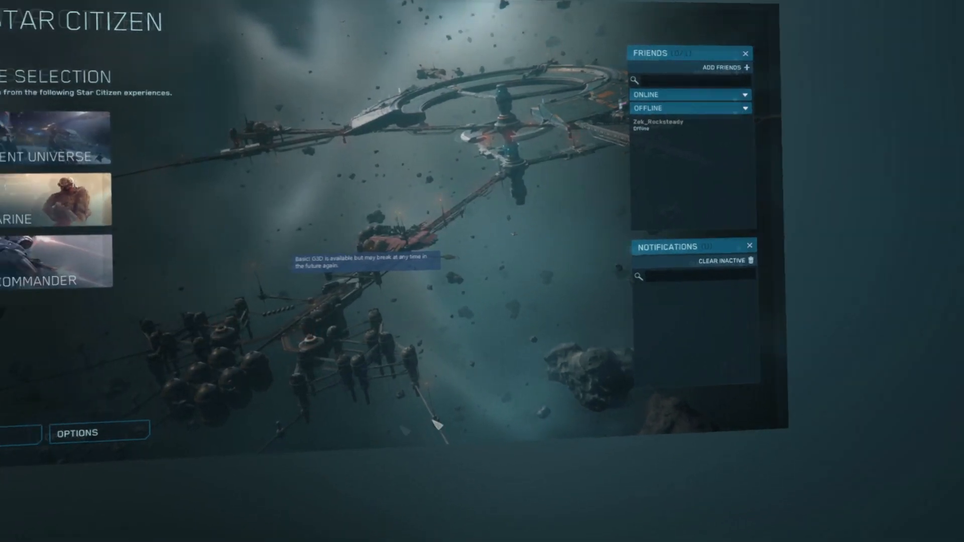
In the vorpX overlay, set Head Tracking Sensitivity to 0.00 and 3D-Strength to 0.35
click(78, 432)
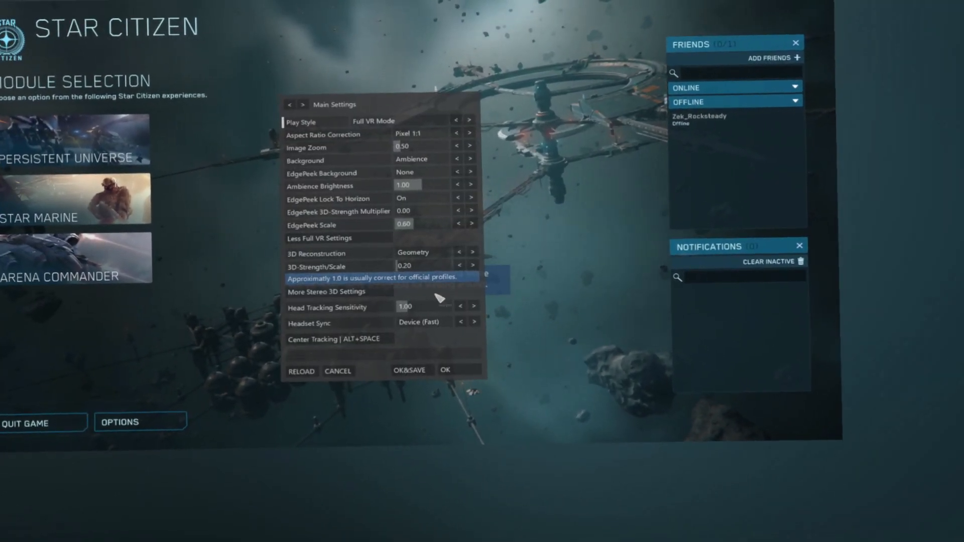
click(462, 307)
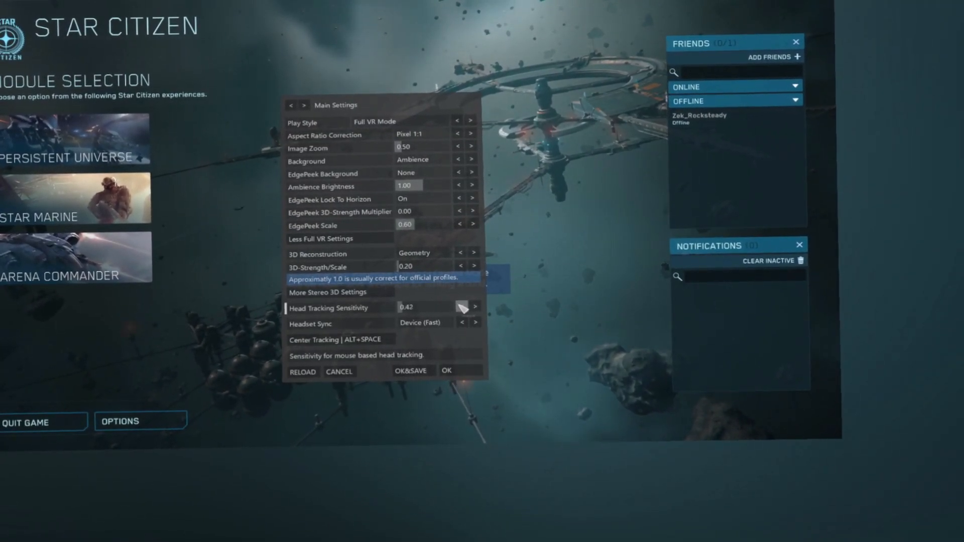
click(462, 307)
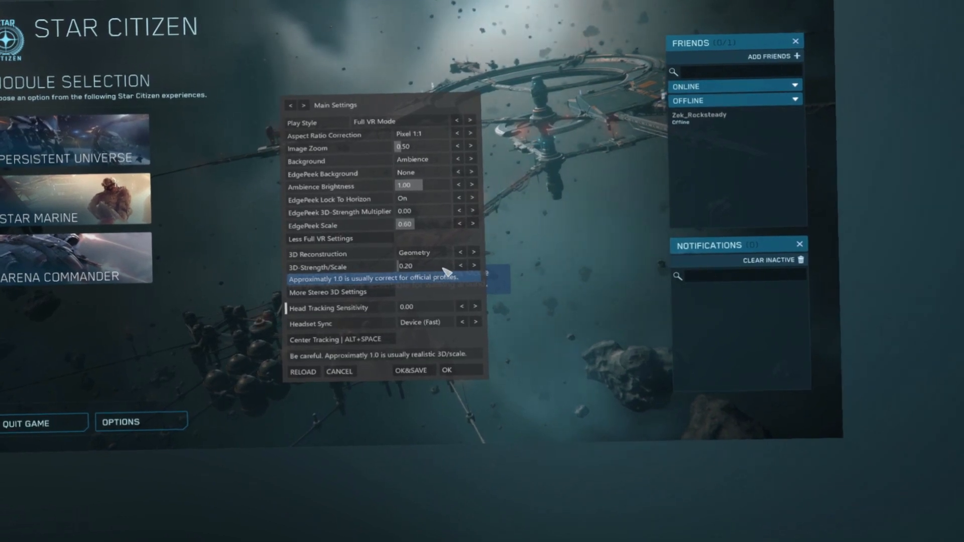
click(474, 266)
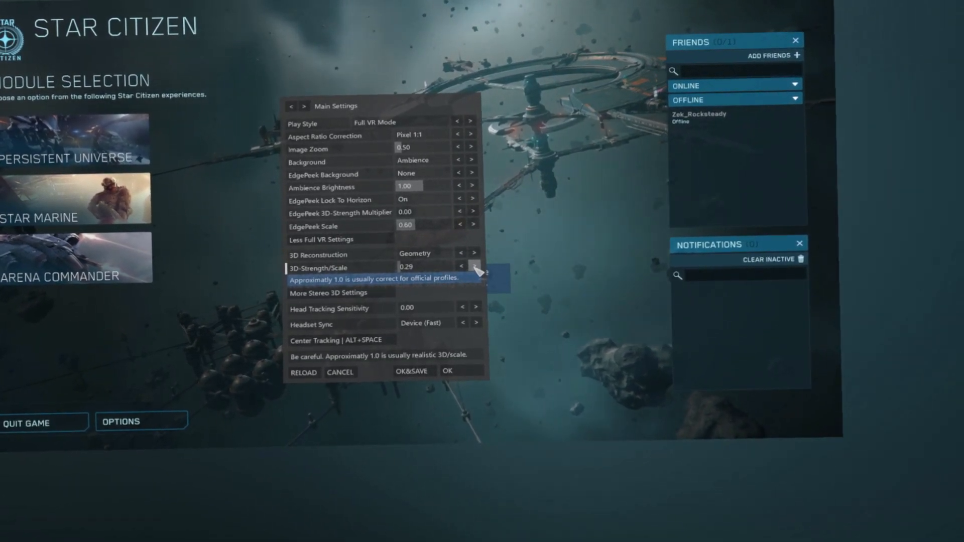
click(474, 267)
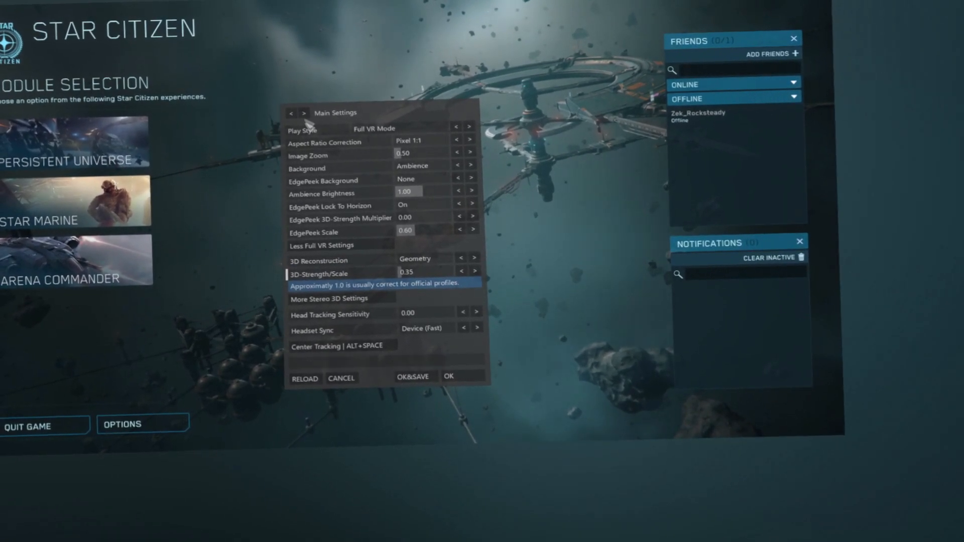
mouse_move(415, 376)
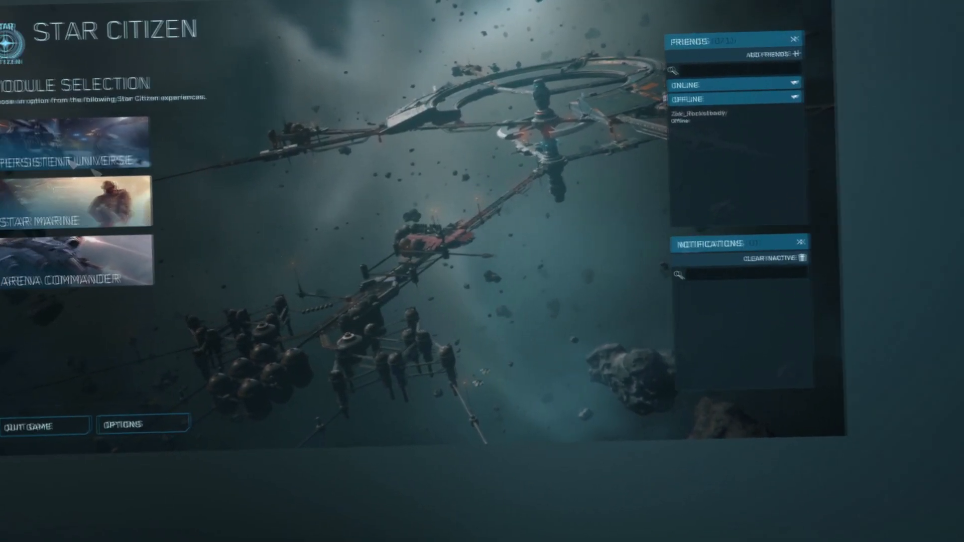
Buy the Arrowhead 'Stormfall' Sniper Rifle at the kiosk and board the ship
click(77, 141)
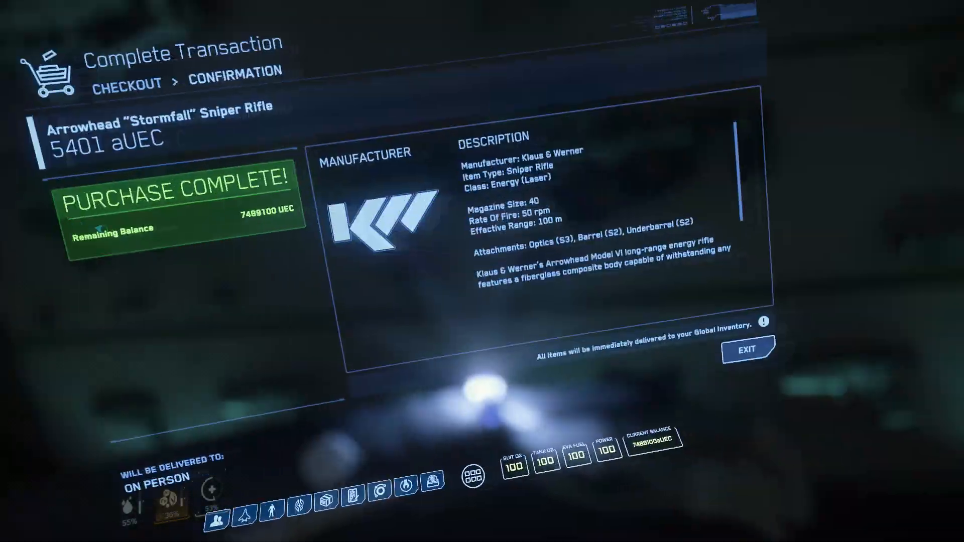
click(746, 350)
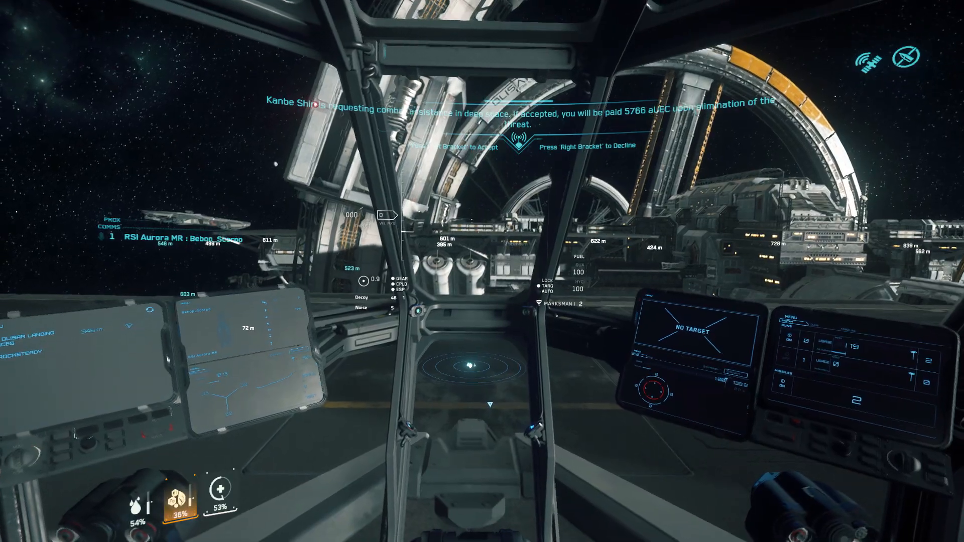